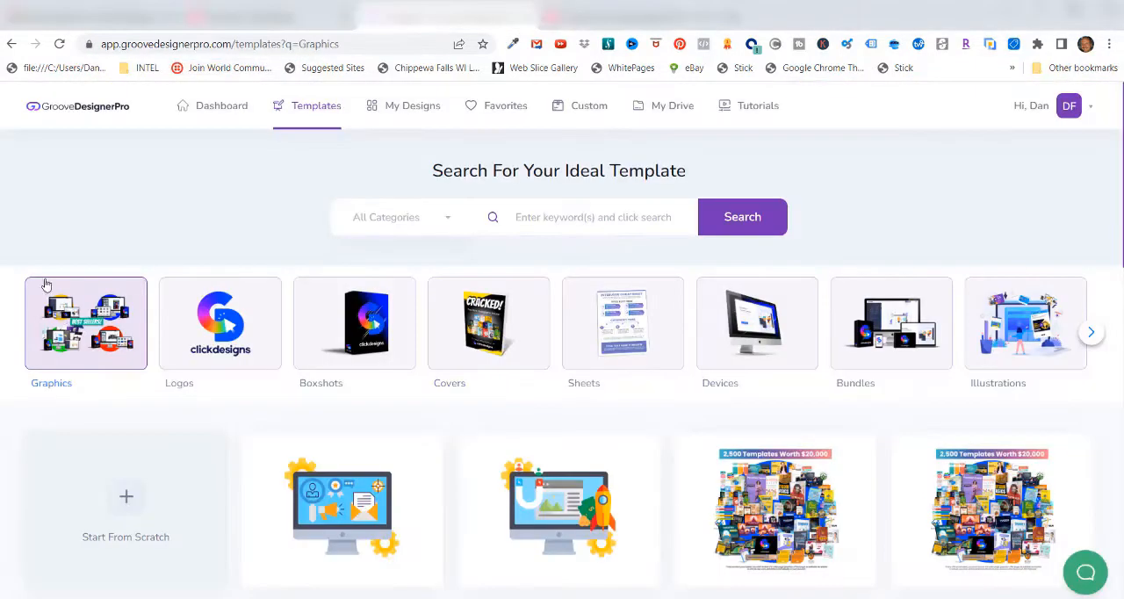
{"action": "mouse_move", "coordinate": [232, 196]}
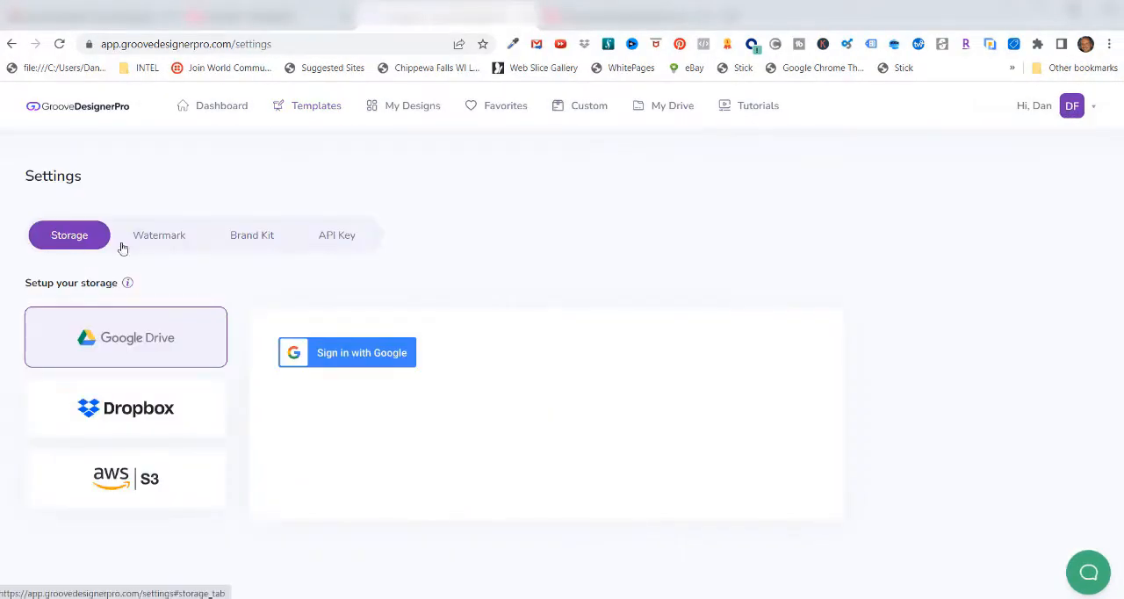
Step: View the Watermark and Brand Kit settings, then show the account's API Key for copying
{"action": "left_click", "coordinate": [158, 236]}
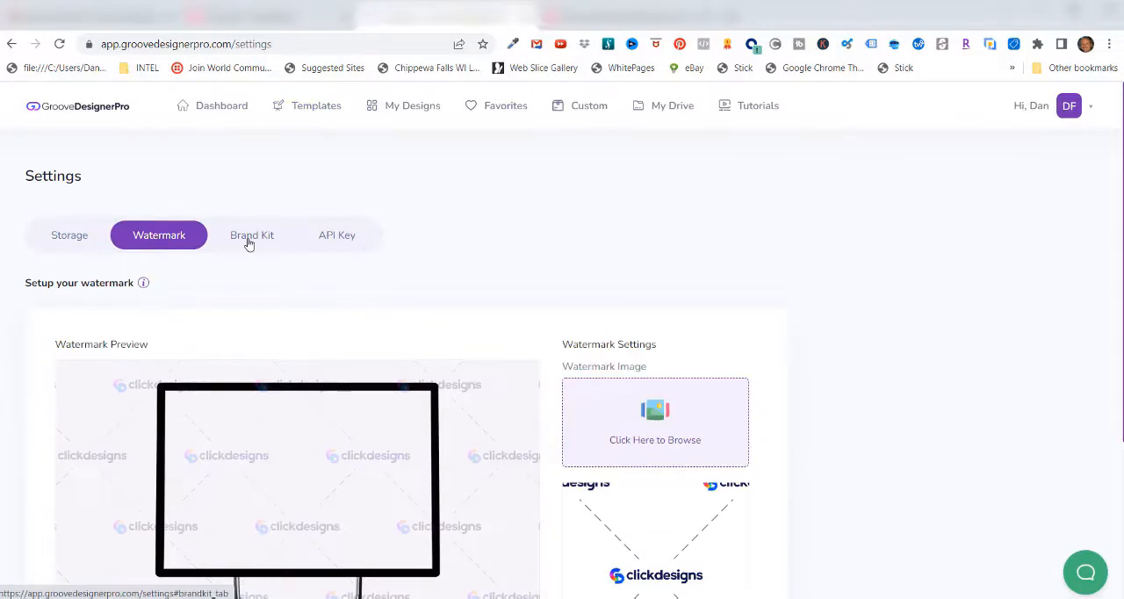
{"action": "left_click", "coordinate": [253, 235]}
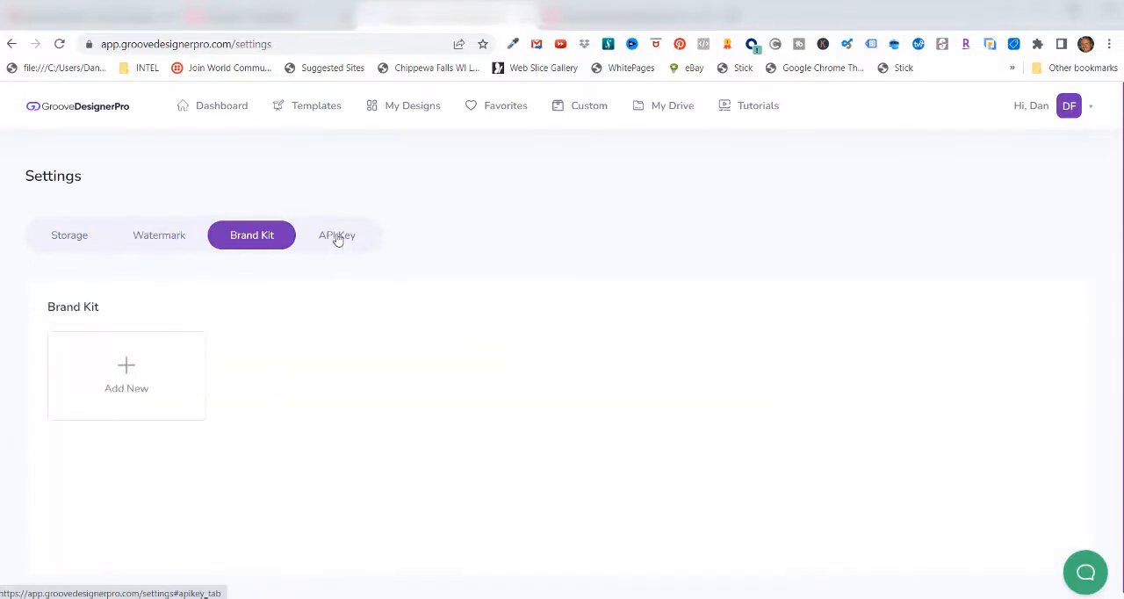
{"action": "mouse_move", "coordinate": [334, 260]}
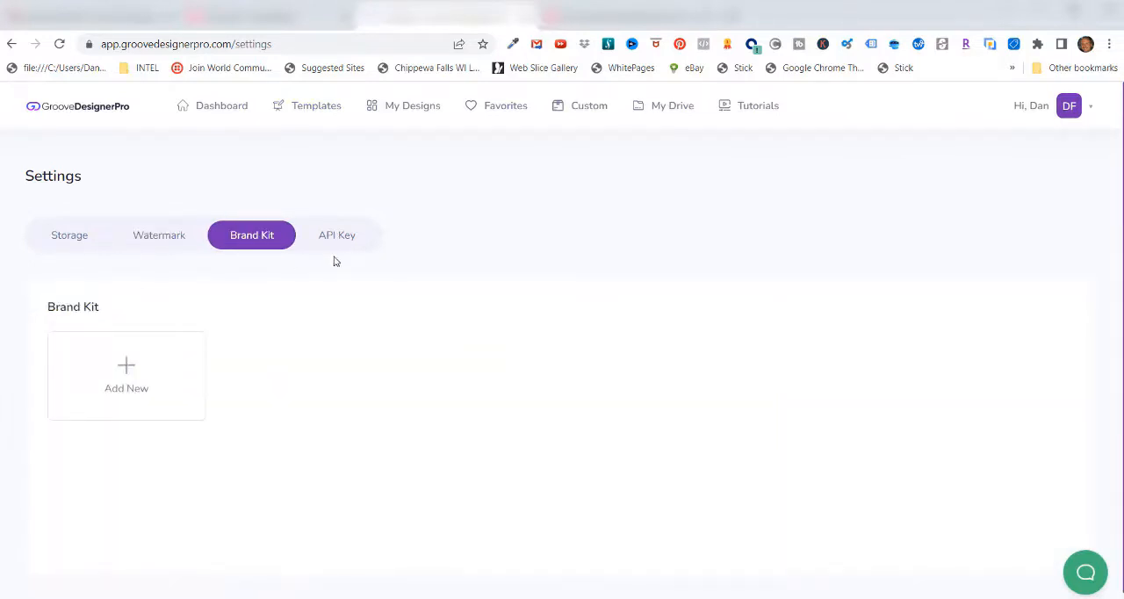
{"action": "left_click", "coordinate": [337, 235]}
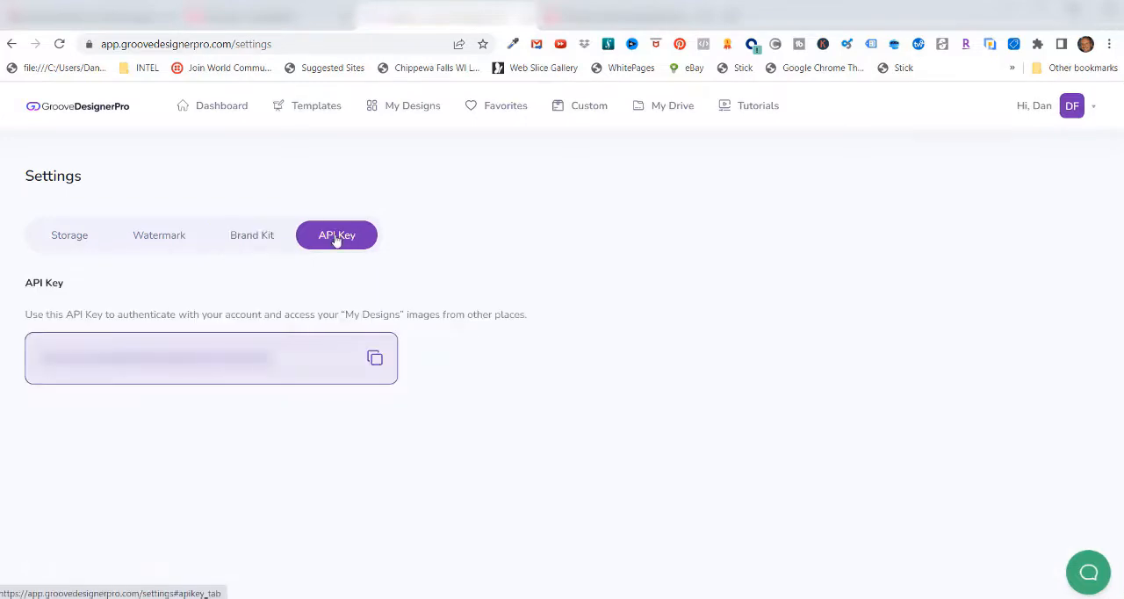
{"action": "mouse_move", "coordinate": [338, 235]}
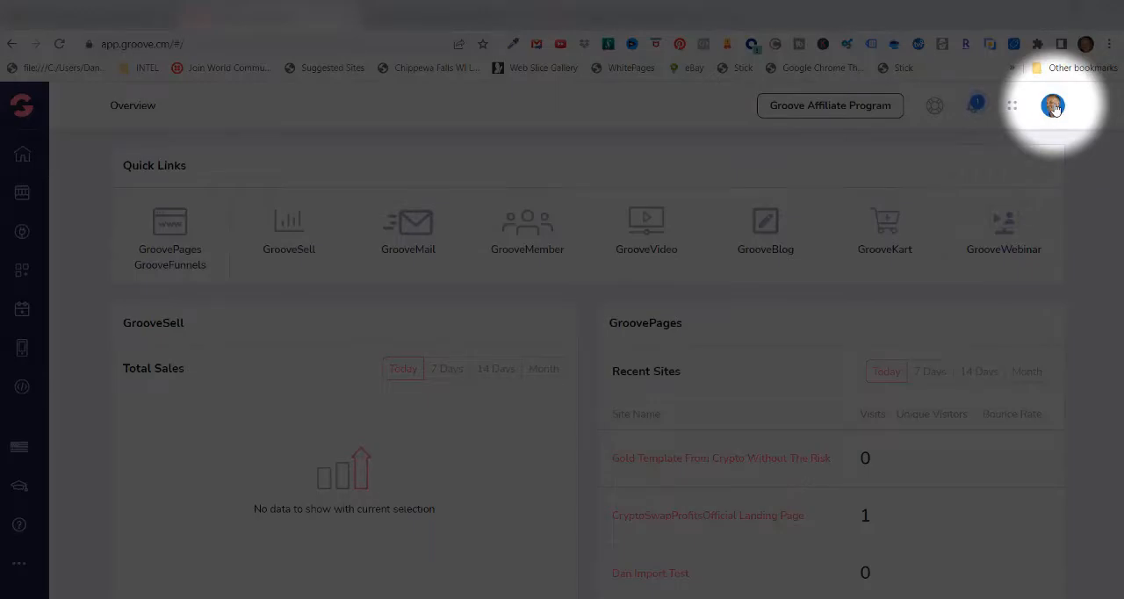
Step: Reach My Integrations from the account menu, where only AWeber is listed
{"action": "left_click", "coordinate": [1052, 105]}
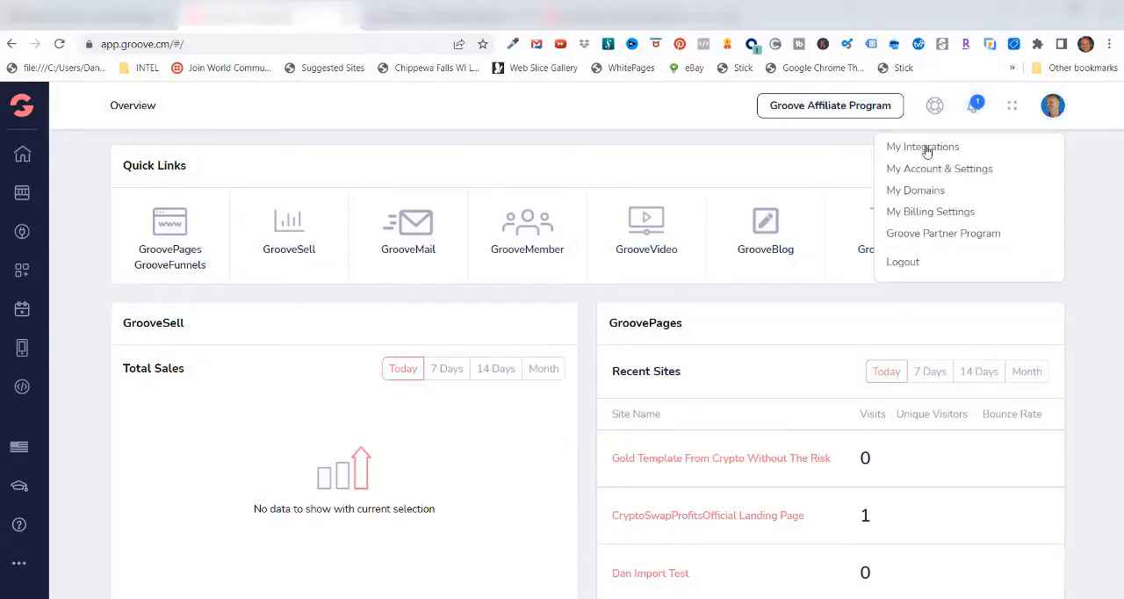
{"action": "left_click", "coordinate": [922, 147]}
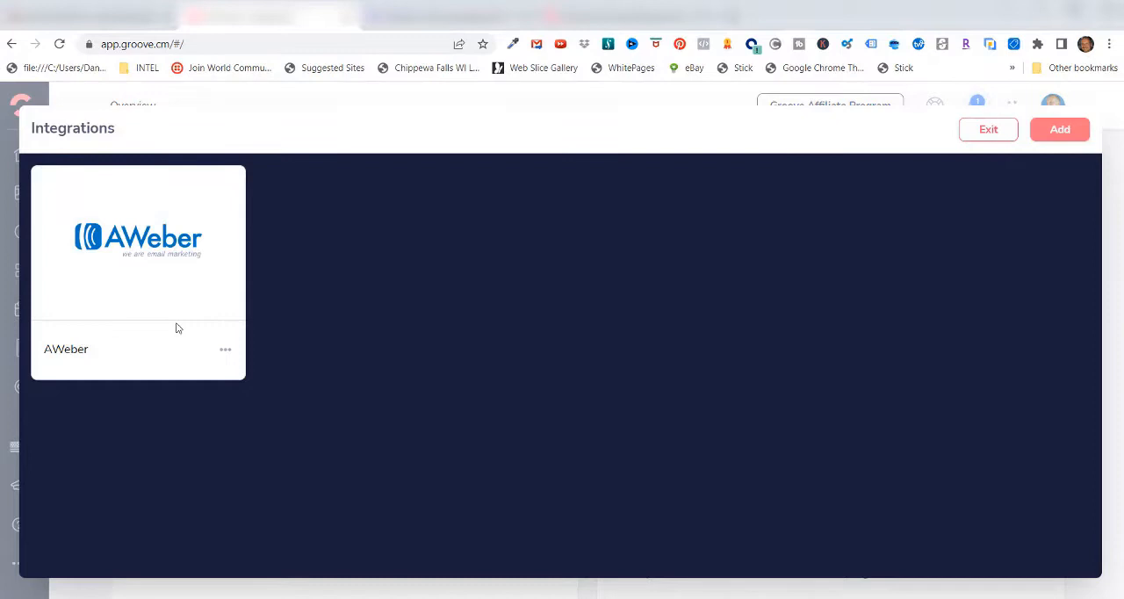
{"action": "mouse_move", "coordinate": [1075, 168]}
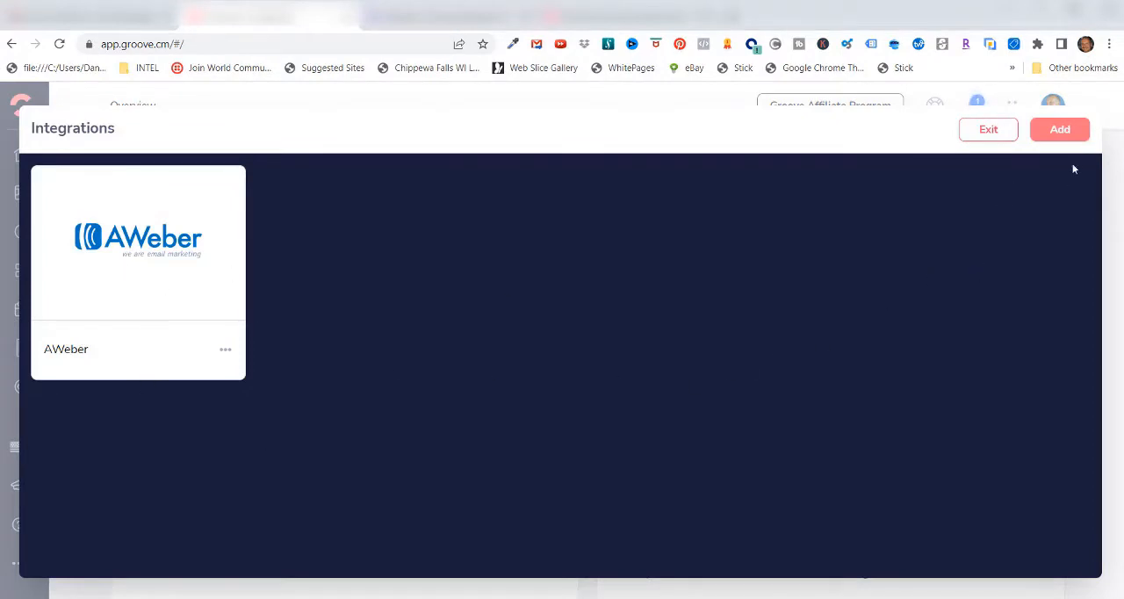
Step: Add a new integration of type GrooveDesignerPro and fill in its API key
{"action": "left_click", "coordinate": [1060, 130]}
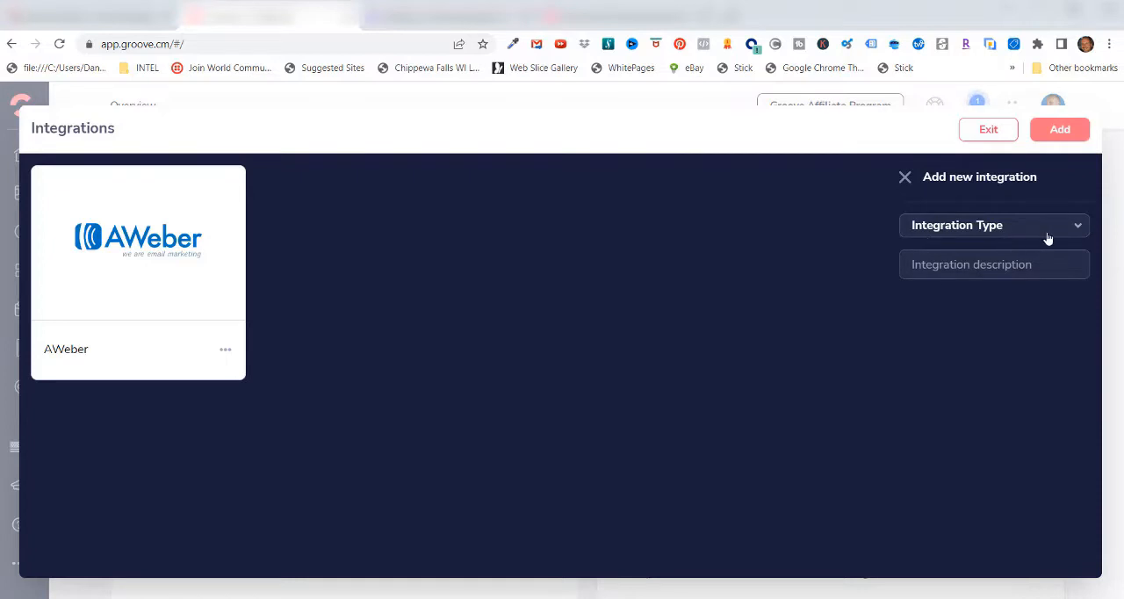
{"action": "left_click", "coordinate": [994, 225]}
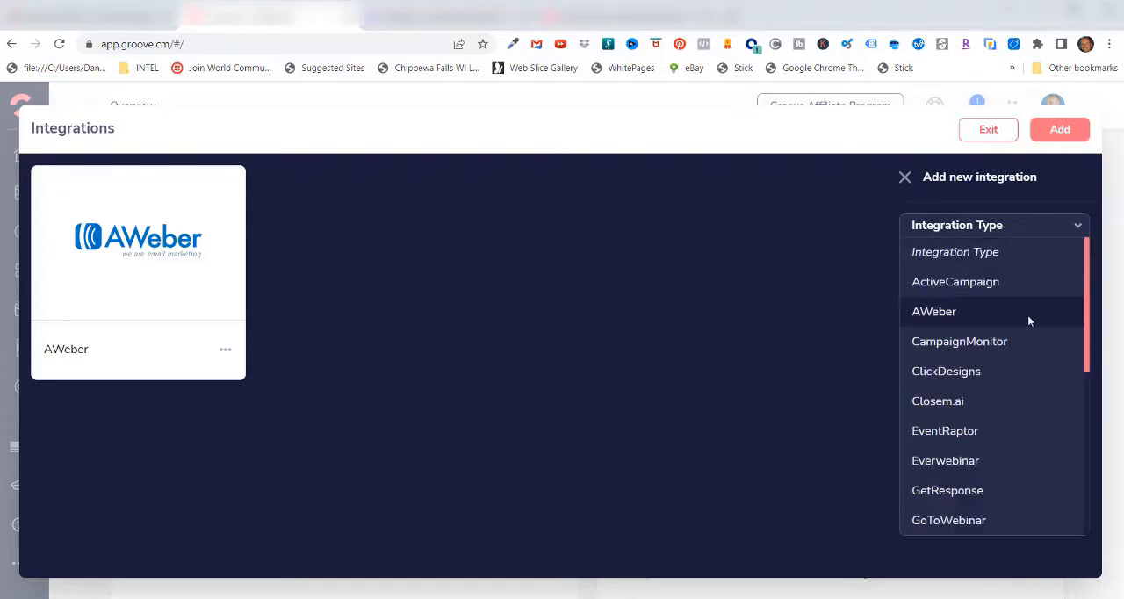
{"action": "scroll", "scroll_direction": "down", "scroll_amount": 3}
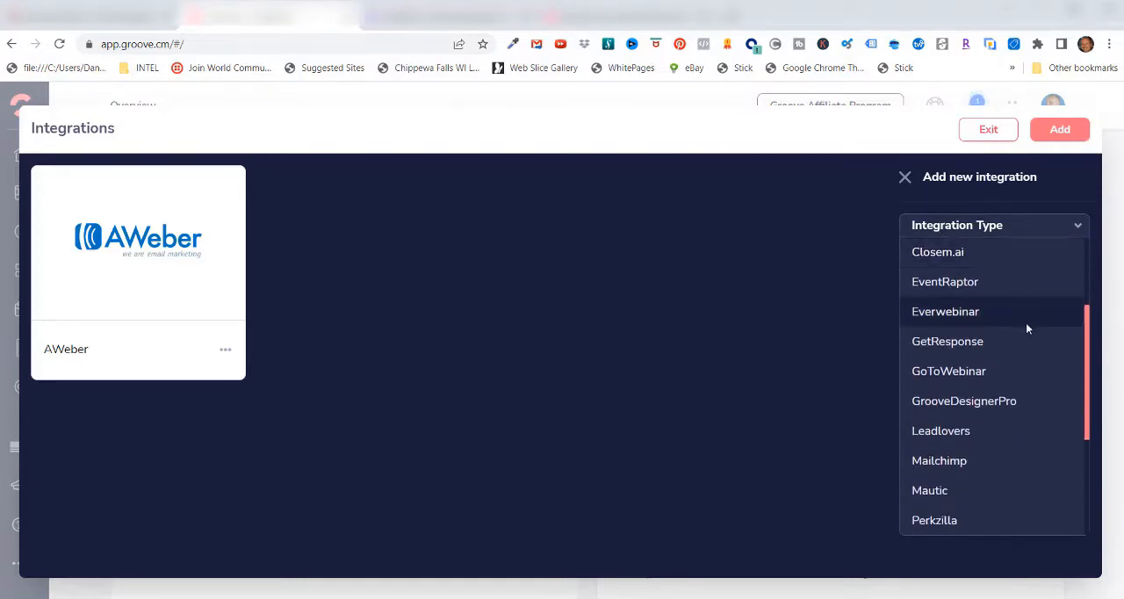
{"action": "mouse_move", "coordinate": [963, 400]}
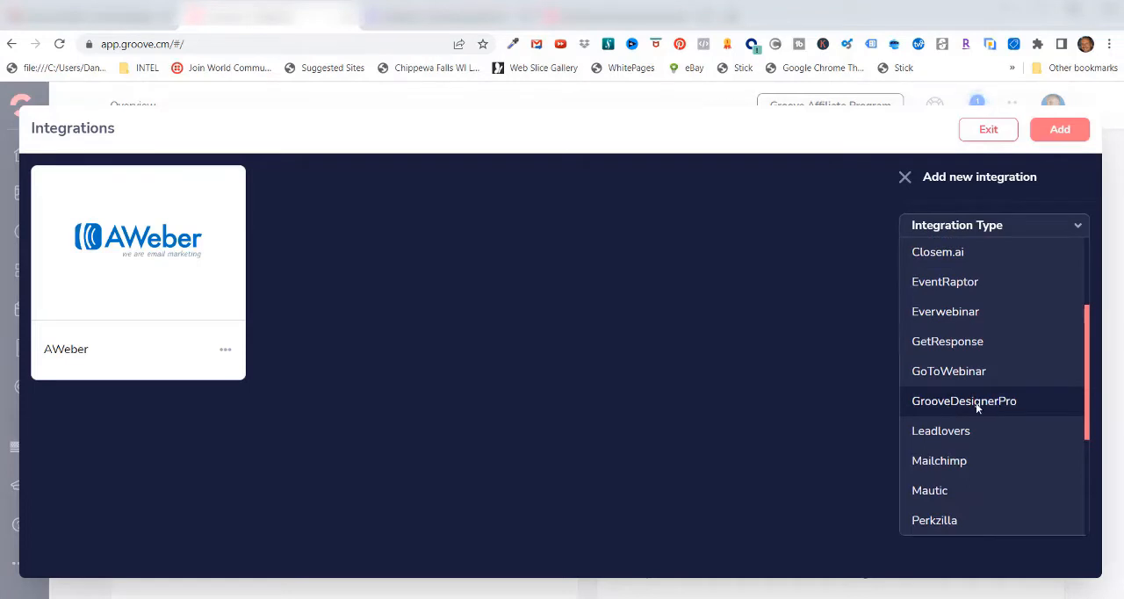
{"action": "left_click", "coordinate": [963, 401]}
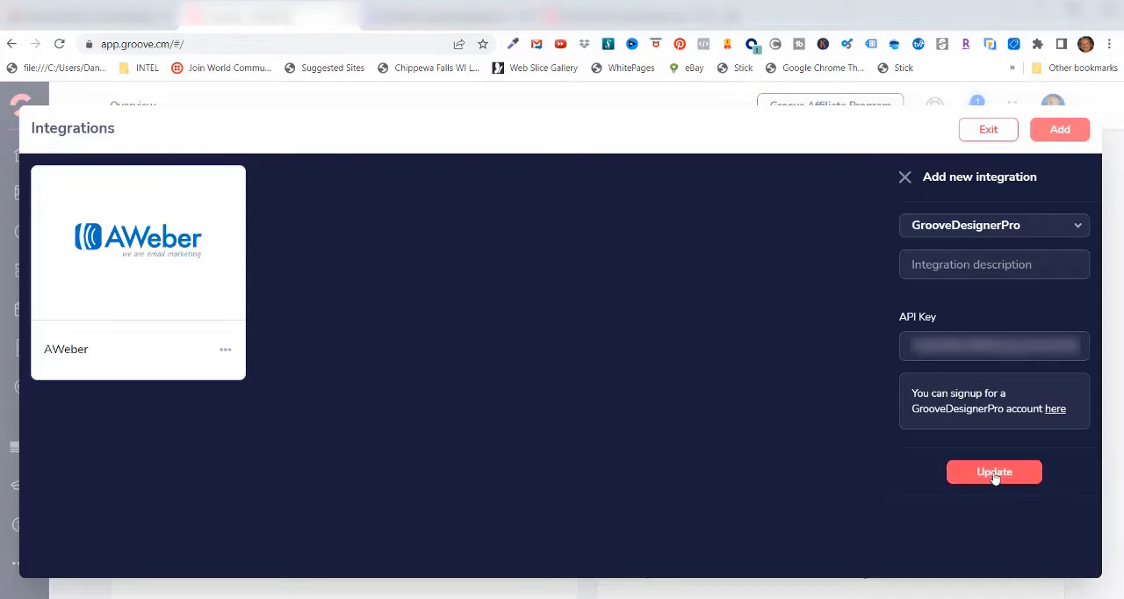
Step: Save the GrooveDesignerPro integration so it is listed beside AWeber
{"action": "left_click", "coordinate": [995, 471]}
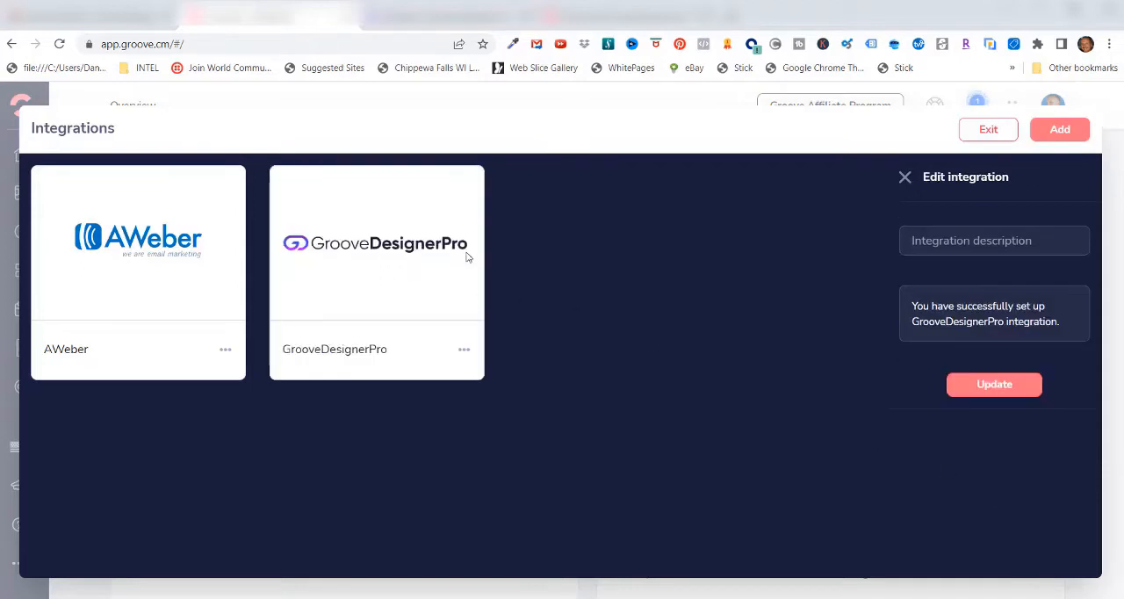
{"action": "mouse_move", "coordinate": [376, 295]}
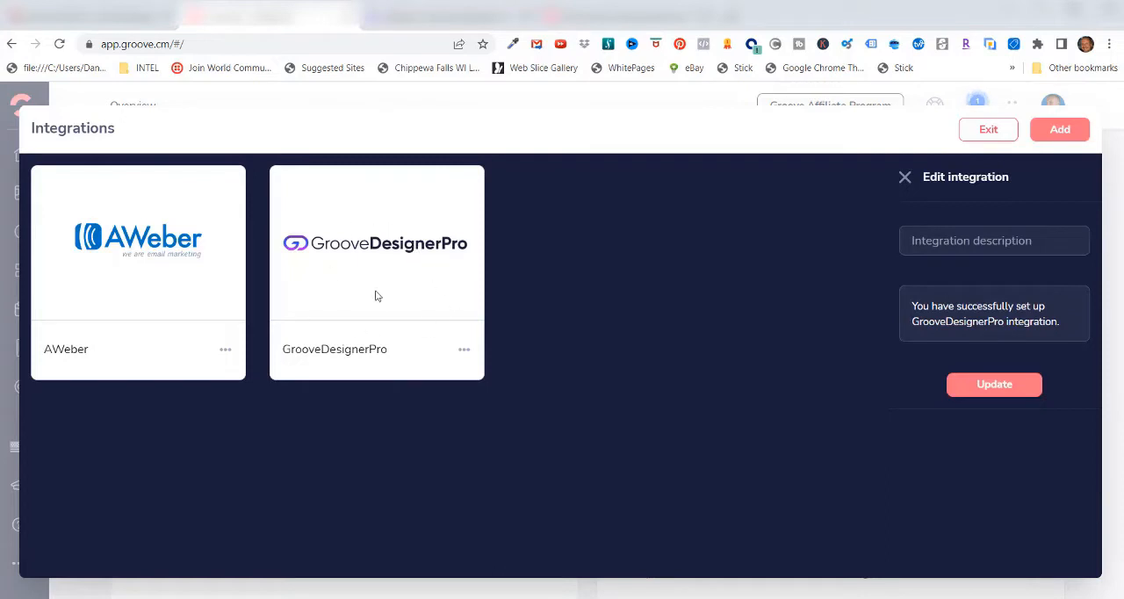
{"action": "mouse_move", "coordinate": [543, 344]}
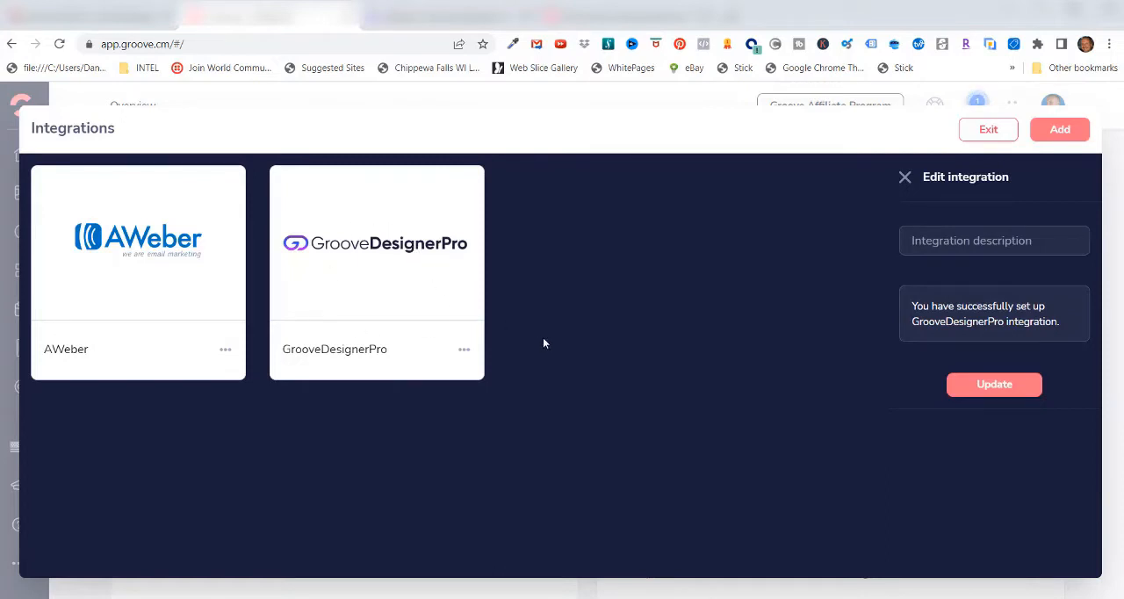